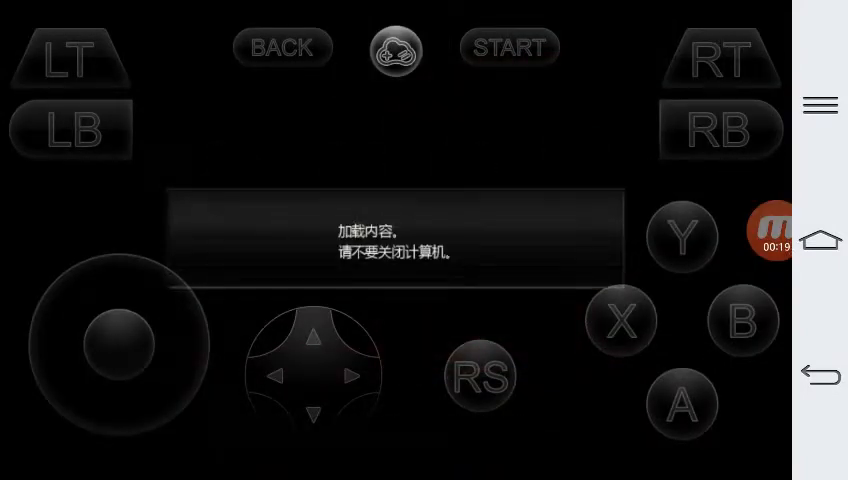
Back out of the empty eight-slot saved-data list so the game starts fresh.
left_click(682, 404)
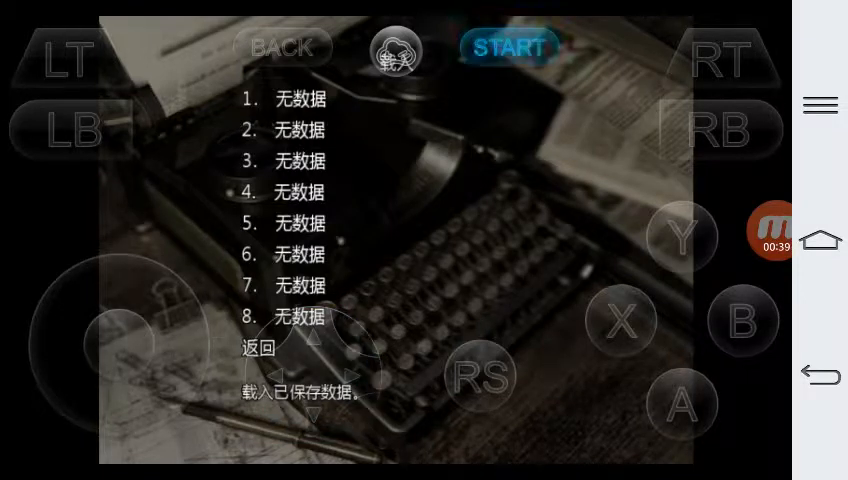
left_click(620, 320)
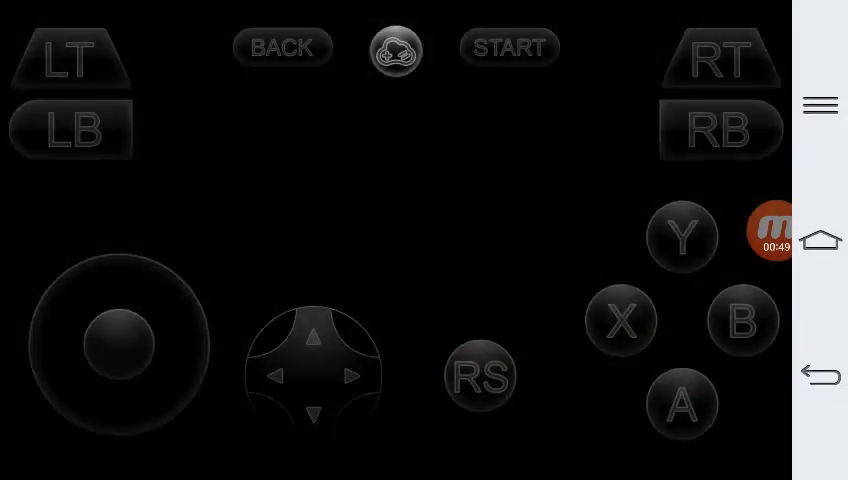
Advance the opening cutscene and bring up the inventory showing the survival knife.
left_click(682, 404)
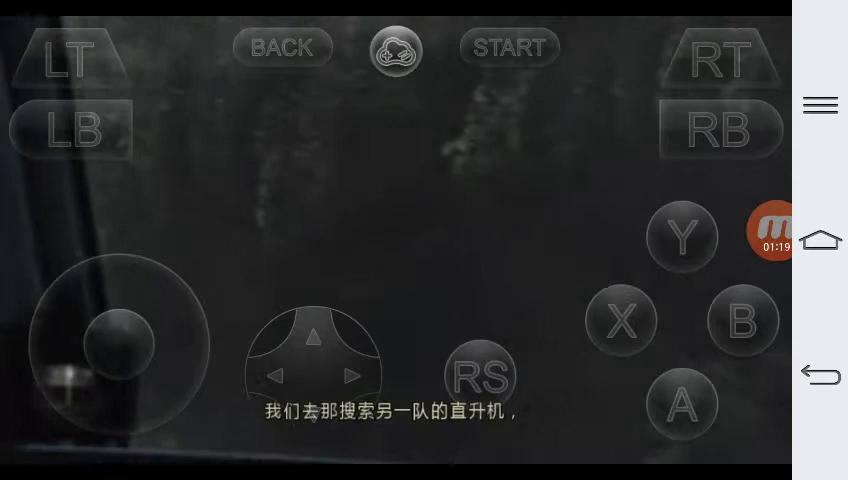
left_click(742, 320)
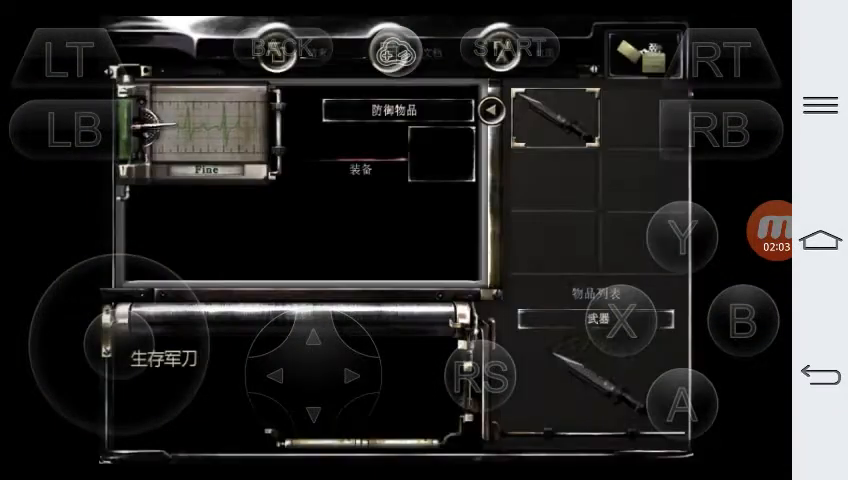
Ready and lower the survival knife a few times, checking the inventory in between.
left_click(744, 320)
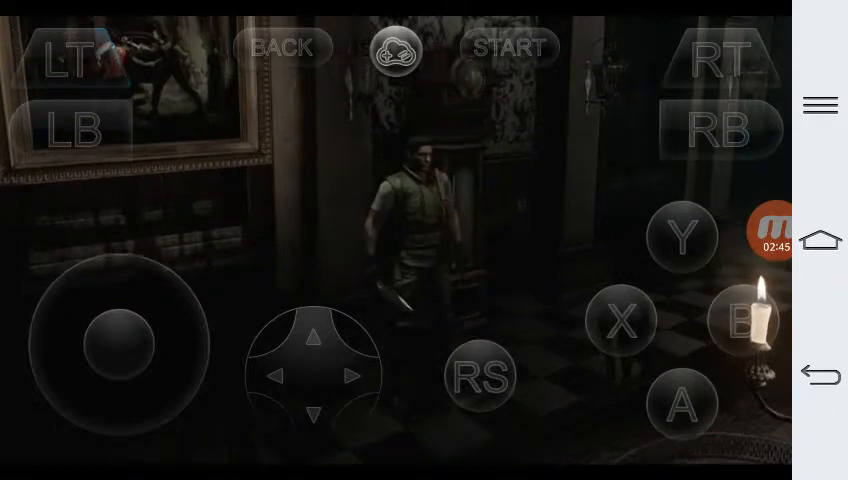
left_click(68, 60)
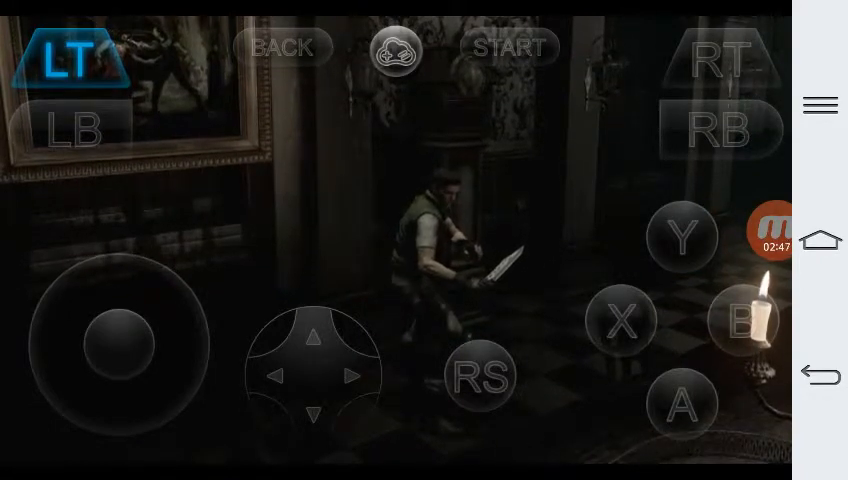
left_click(74, 128)
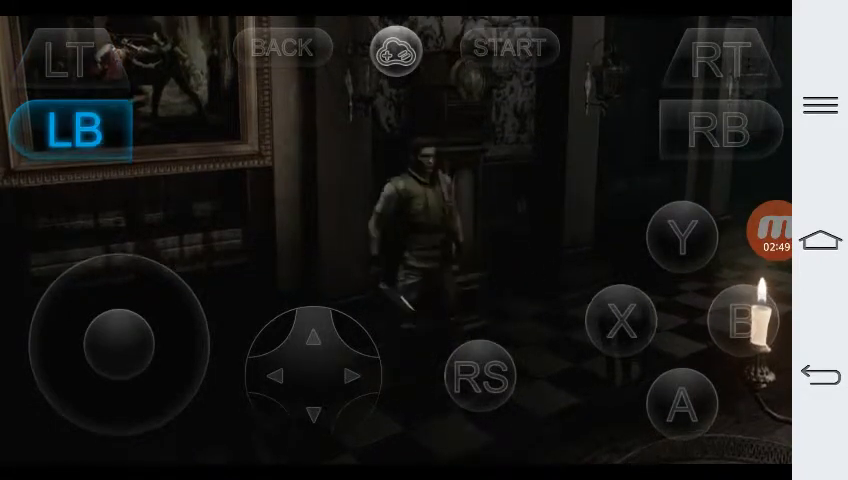
left_click(682, 236)
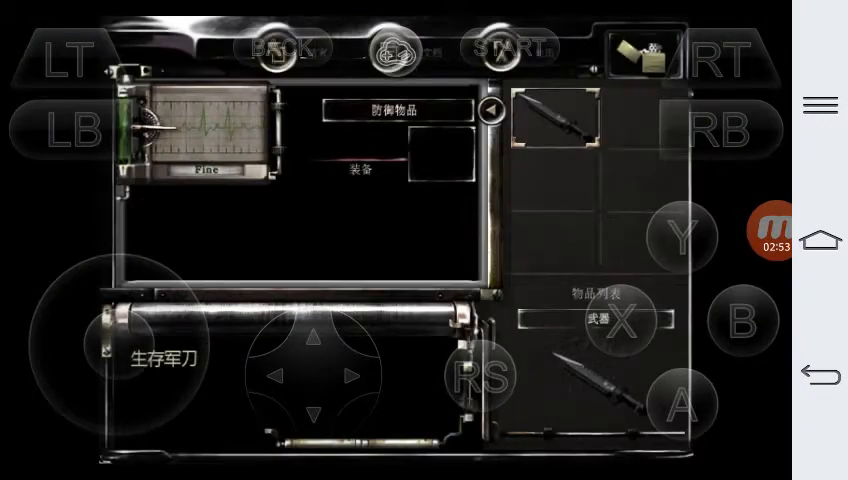
left_click(620, 320)
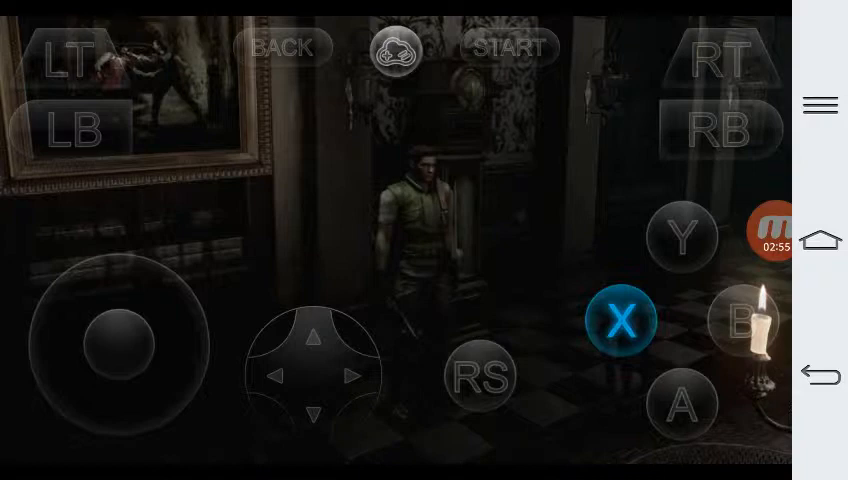
left_click(620, 320)
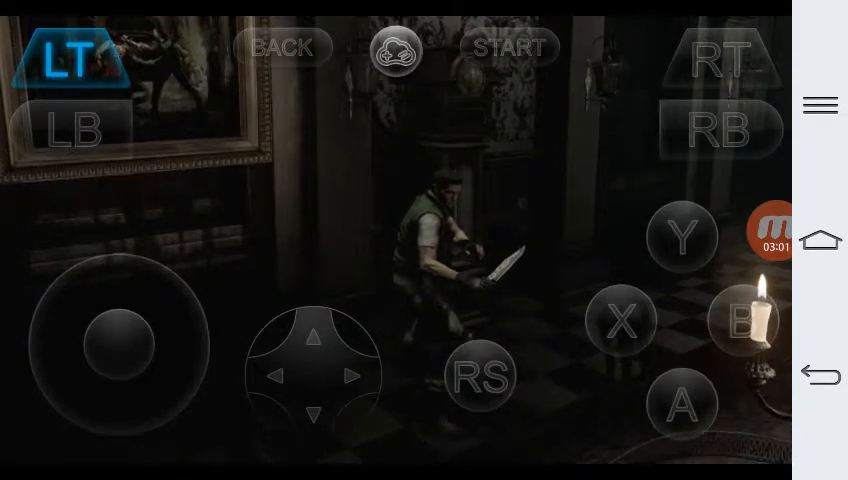
Walk the character into the long candle-lit dining hall.
left_click_drag(118, 344, 100, 396)
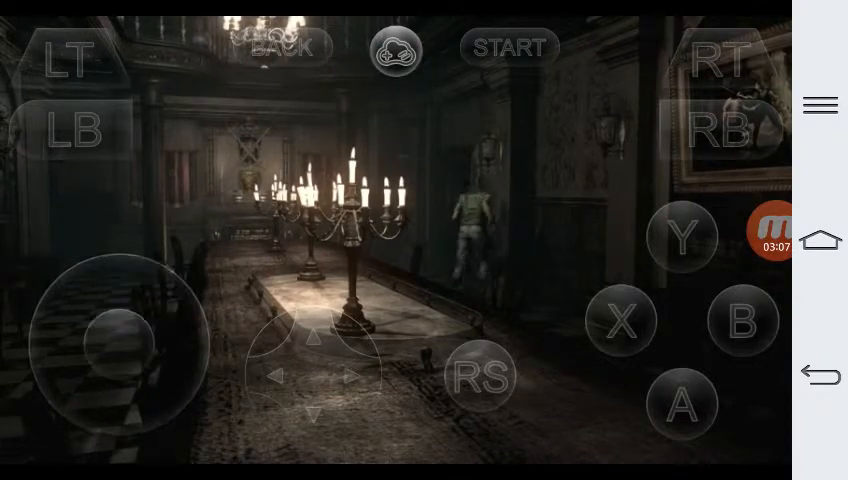
Walk the length of the dining hall up to the crackling fireplace.
left_click(744, 320)
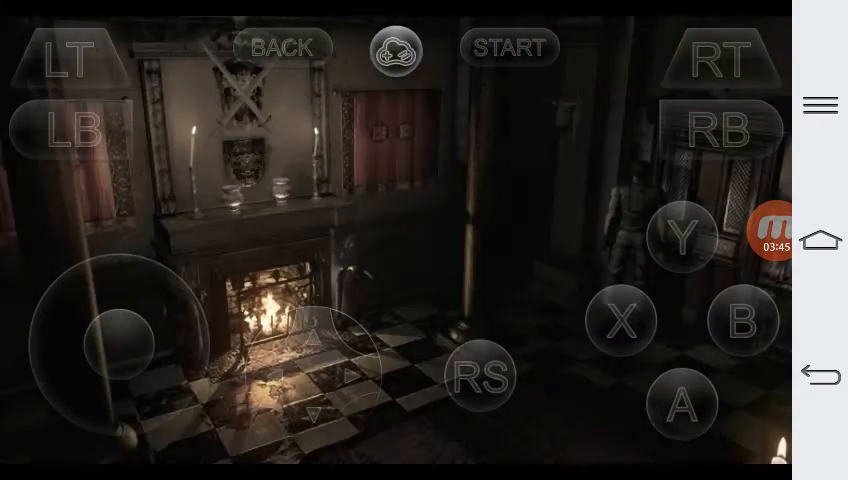
Examine the fireplace twice, then walk away toward the dim candelabra room.
left_click(68, 58)
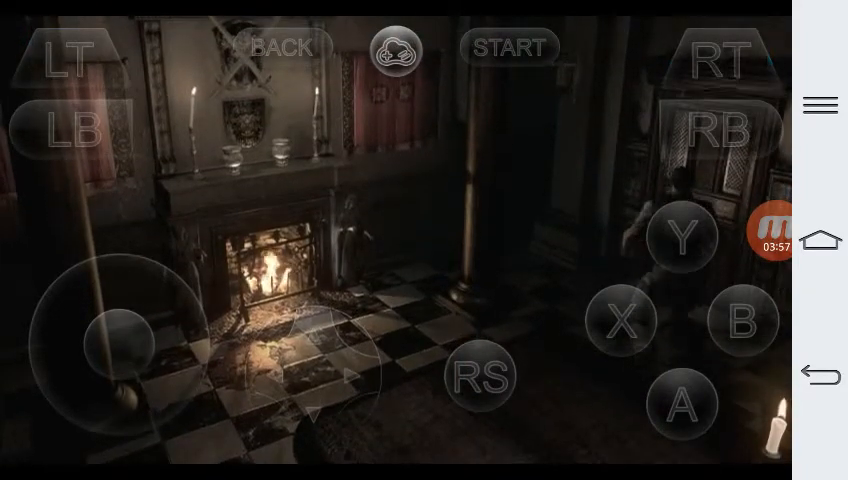
left_click(68, 56)
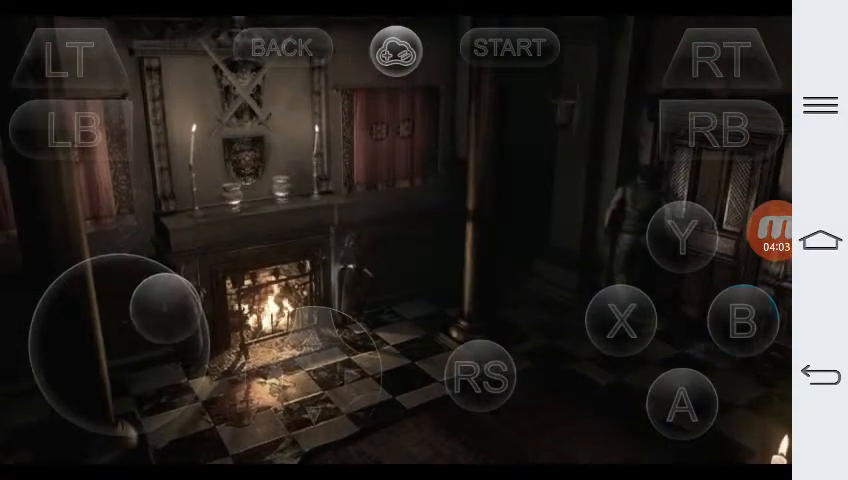
left_click(684, 236)
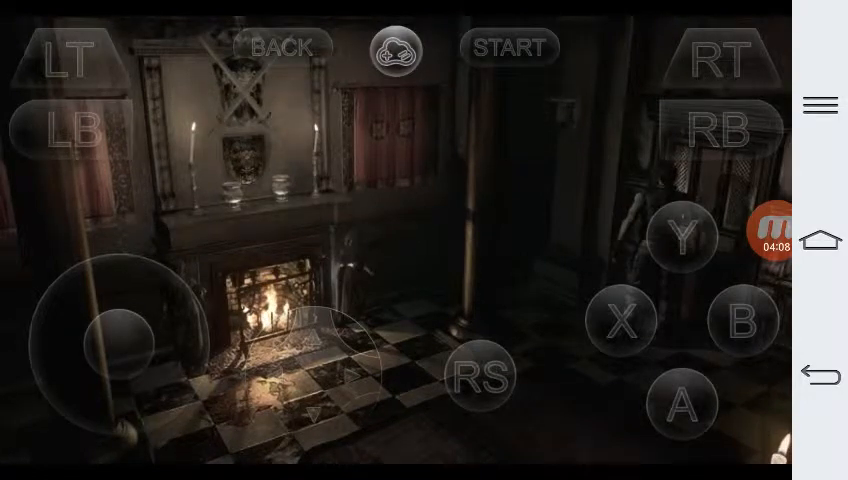
left_click_drag(118, 344, 160, 310)
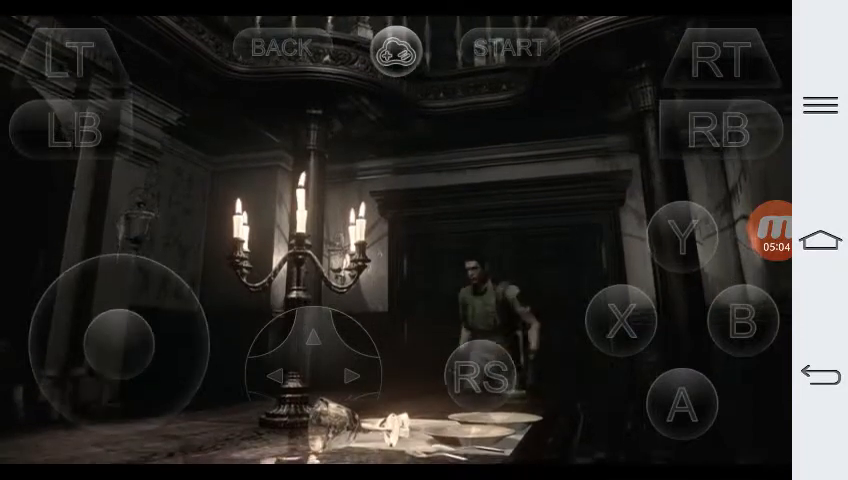
Exit the stream to the Resident Evil HD Remaster page with its cloud-session dialog.
left_click(682, 236)
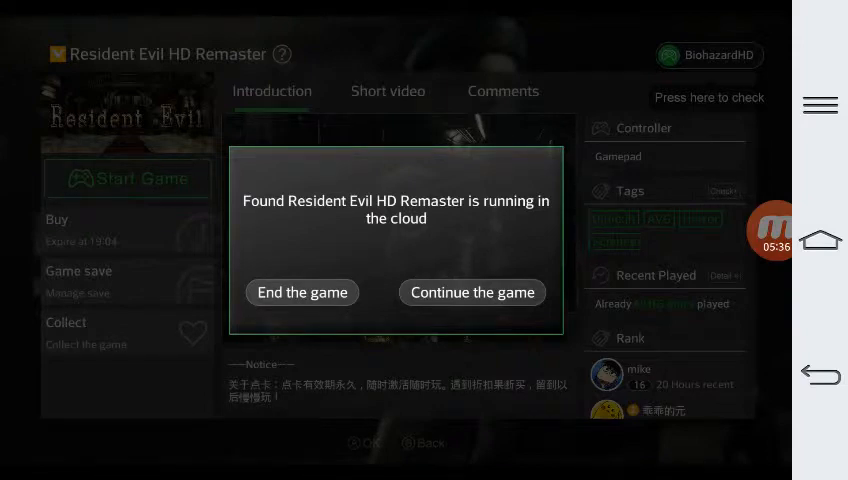
Choose 'Continue the game' to resume the cloud session beside the fireplace.
left_click(472, 292)
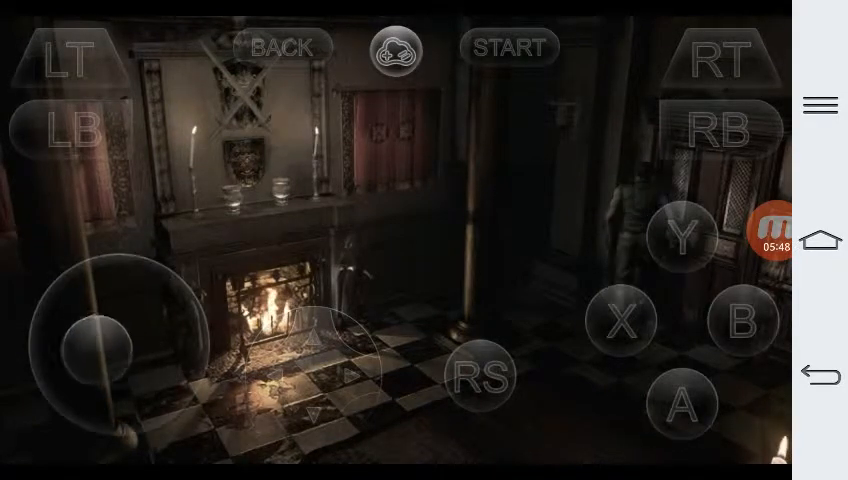
Walk back down the dining hall and out into the chandelier-lit main hall.
left_click_drag(120, 344, 76, 384)
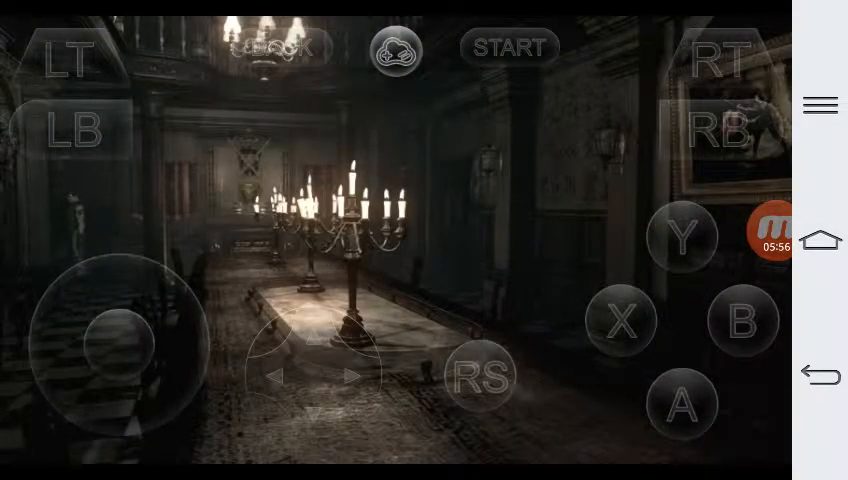
left_click_drag(118, 344, 80, 390)
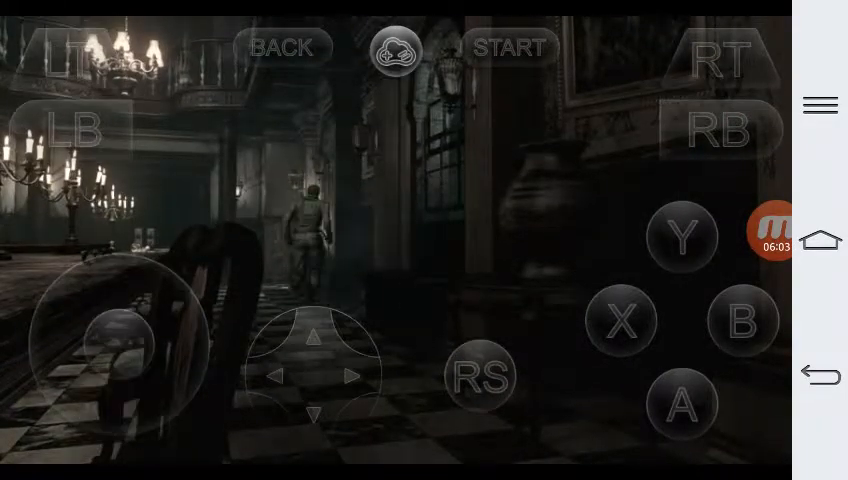
left_click(772, 232)
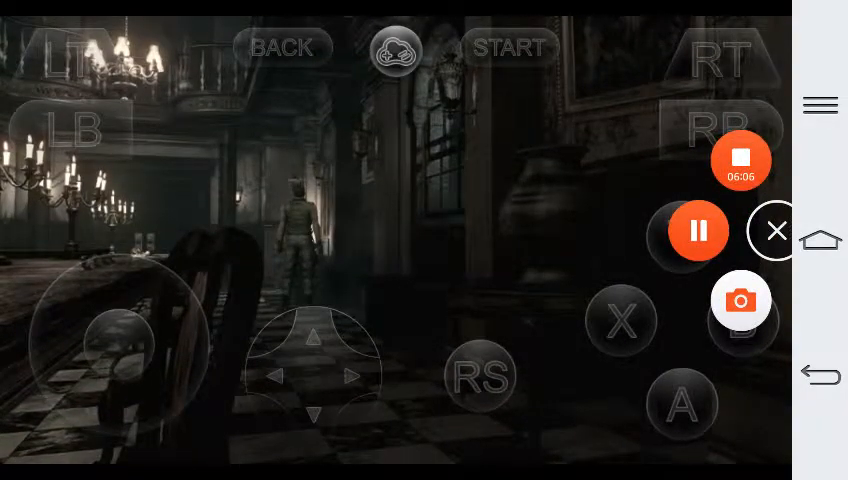